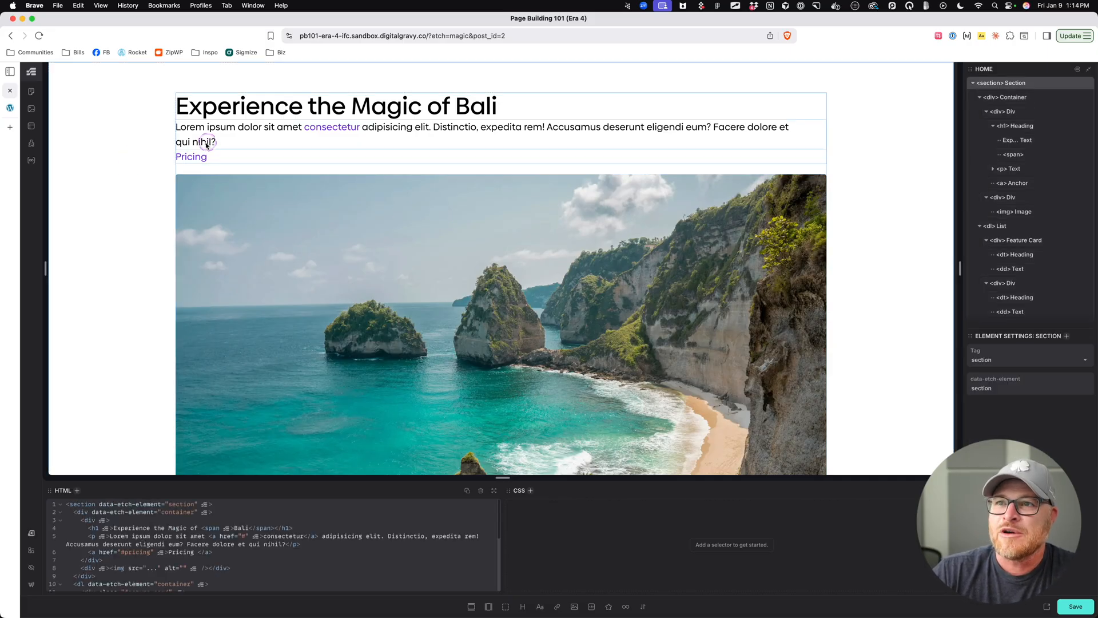
# - Find the hero image's div in Structure, wrap it in a figure, then remove the figure
pyautogui.click(312, 227)
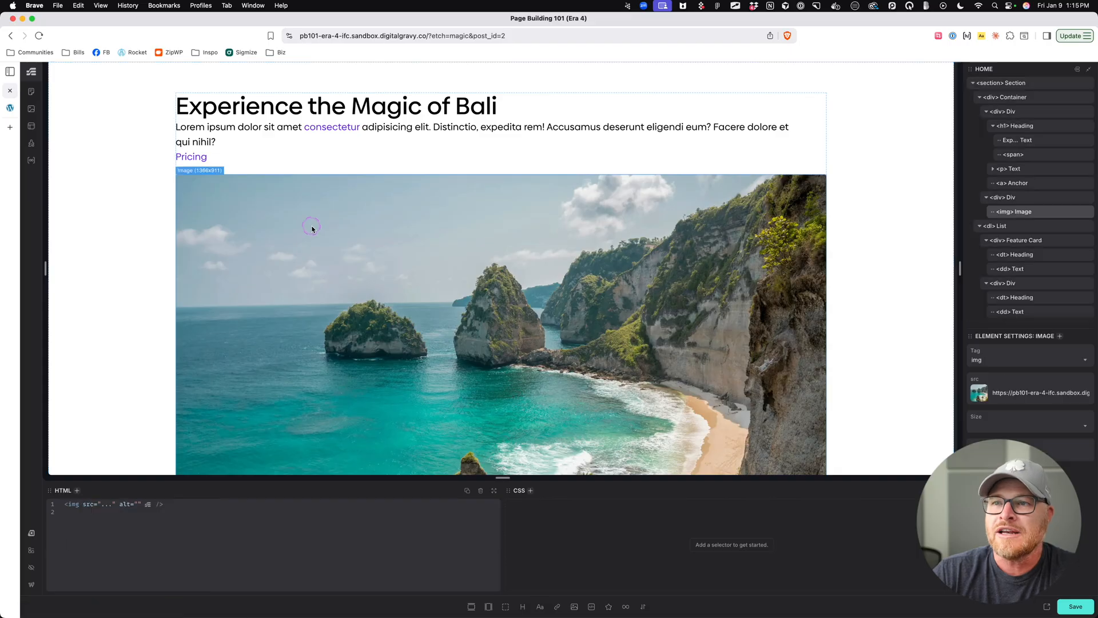
pyautogui.moveTo(256, 269)
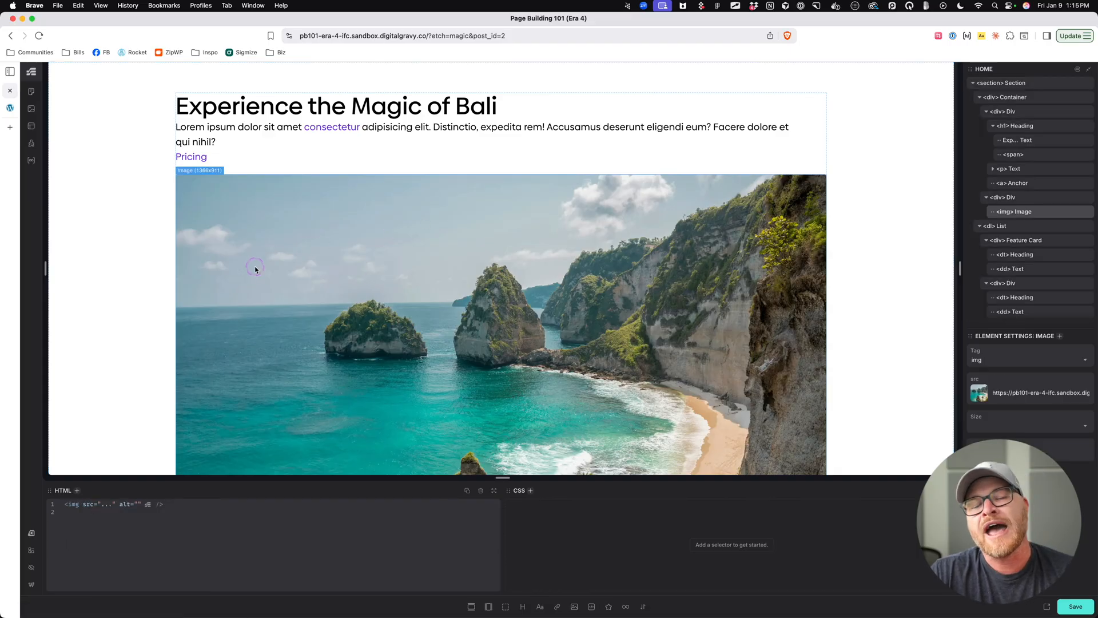
pyautogui.scroll(-3)
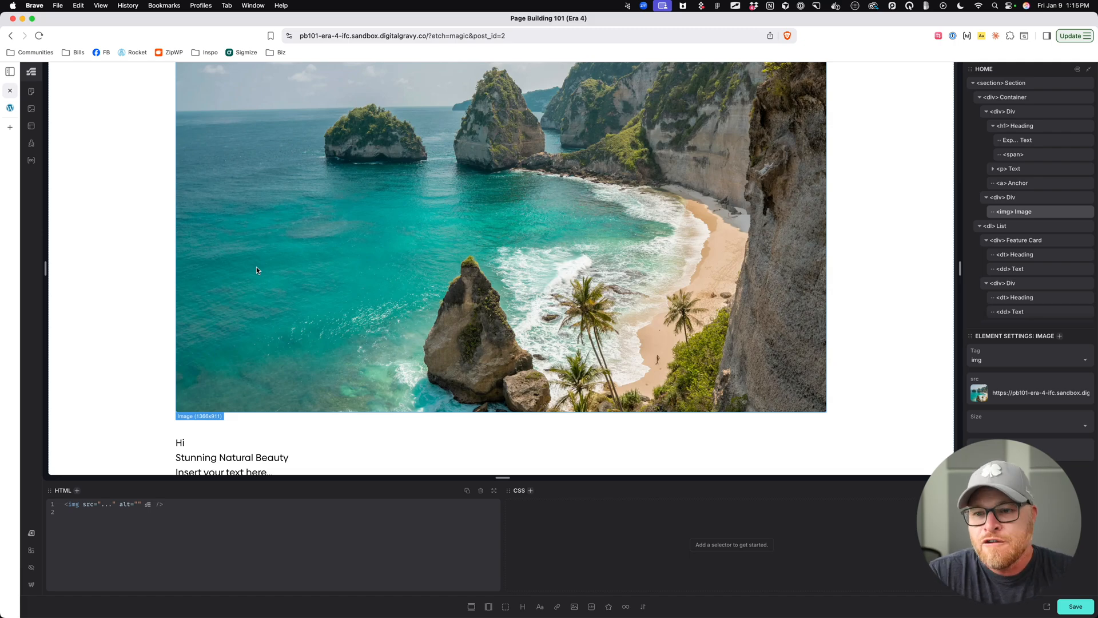
pyautogui.moveTo(329, 241)
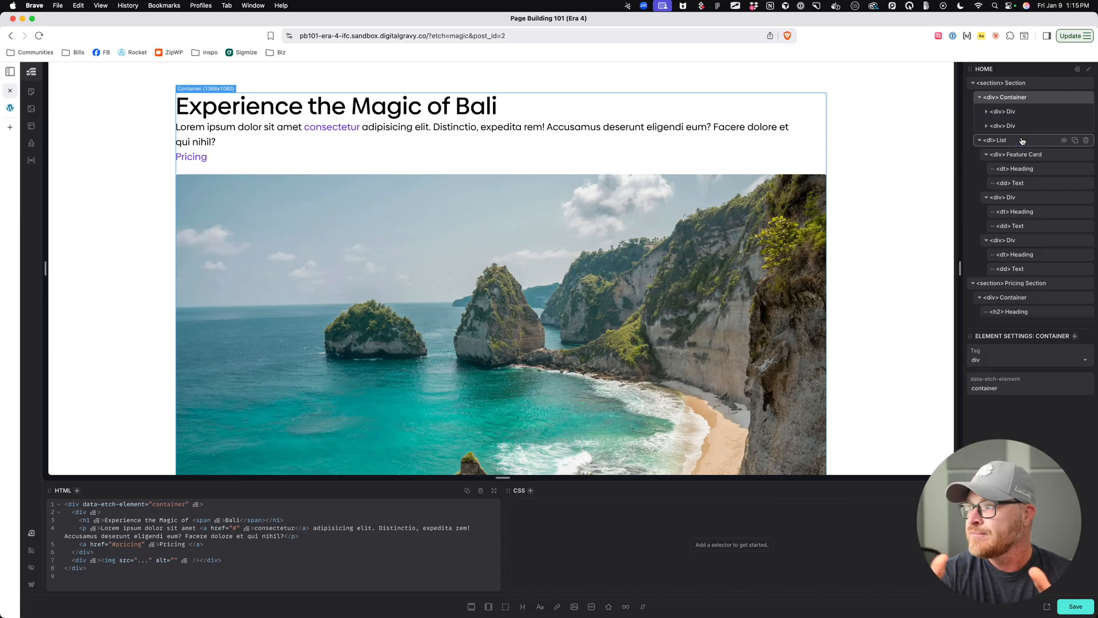
pyautogui.click(1005, 112)
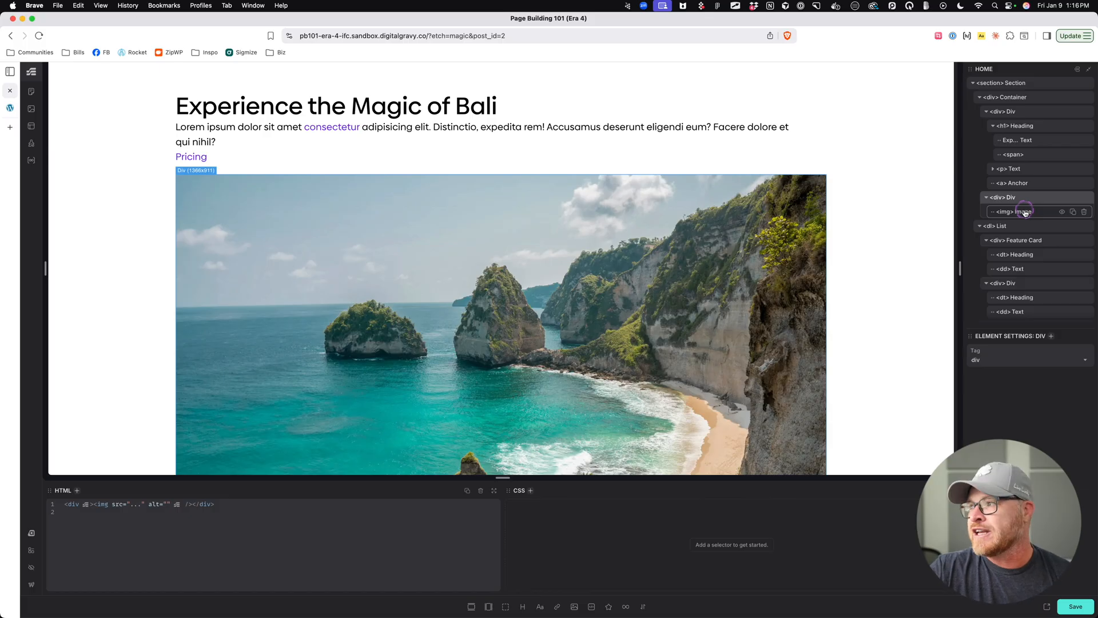
pyautogui.rightClick(1016, 212)
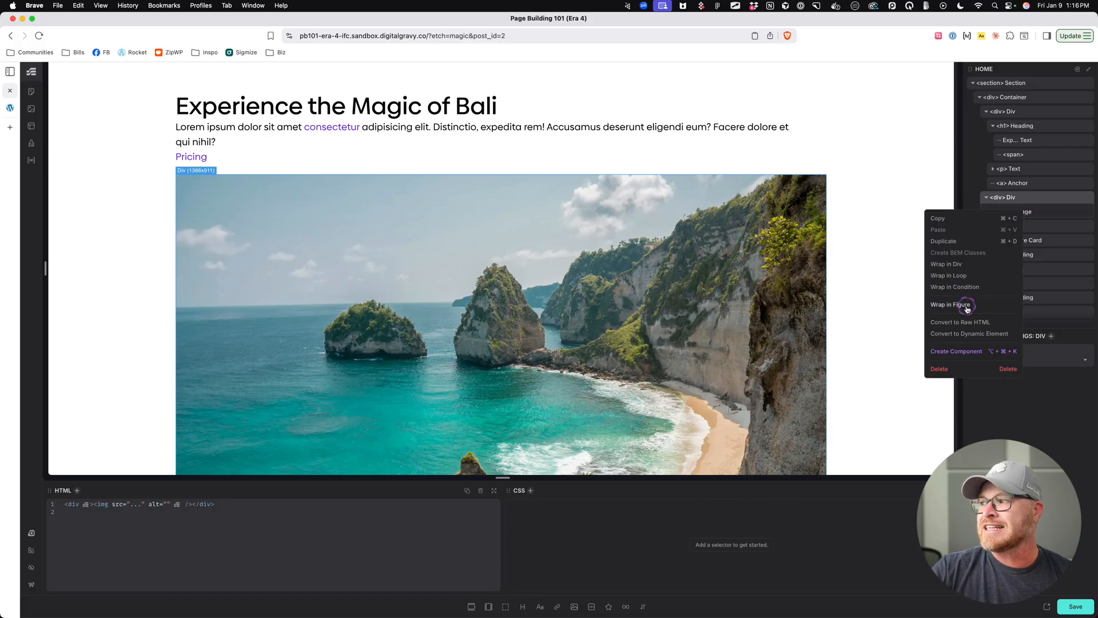
pyautogui.click(949, 304)
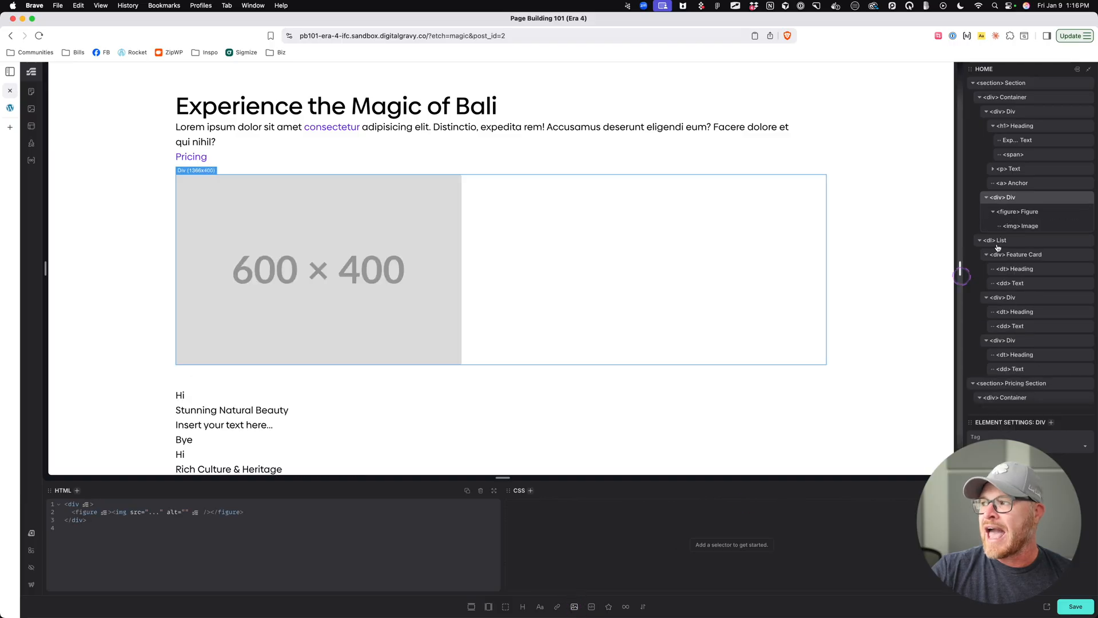
pyautogui.moveTo(1019, 210)
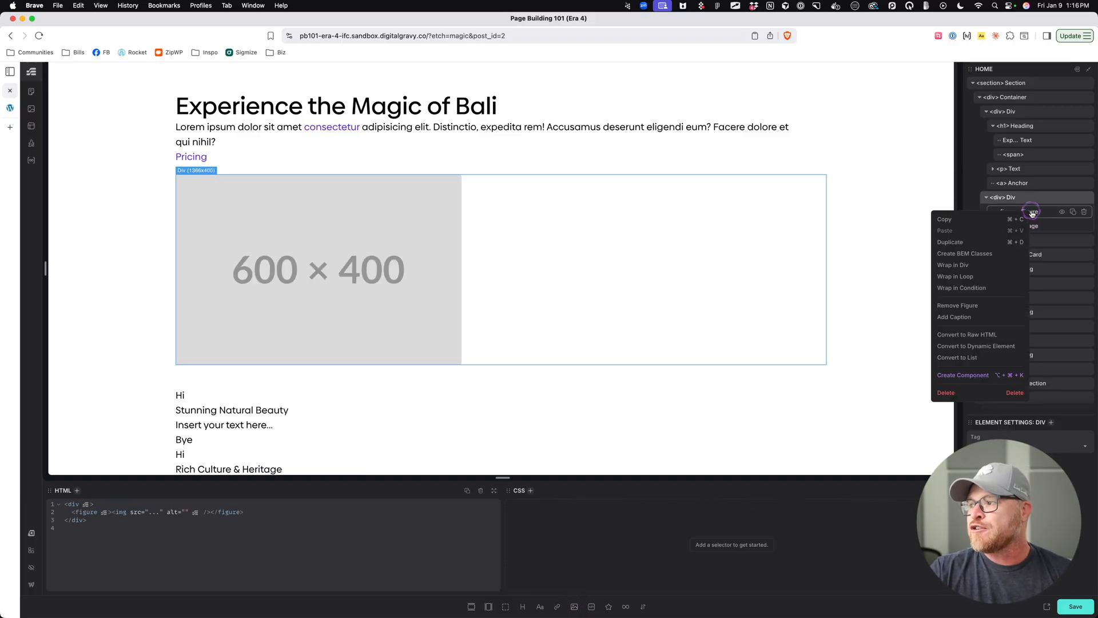
pyautogui.click(957, 305)
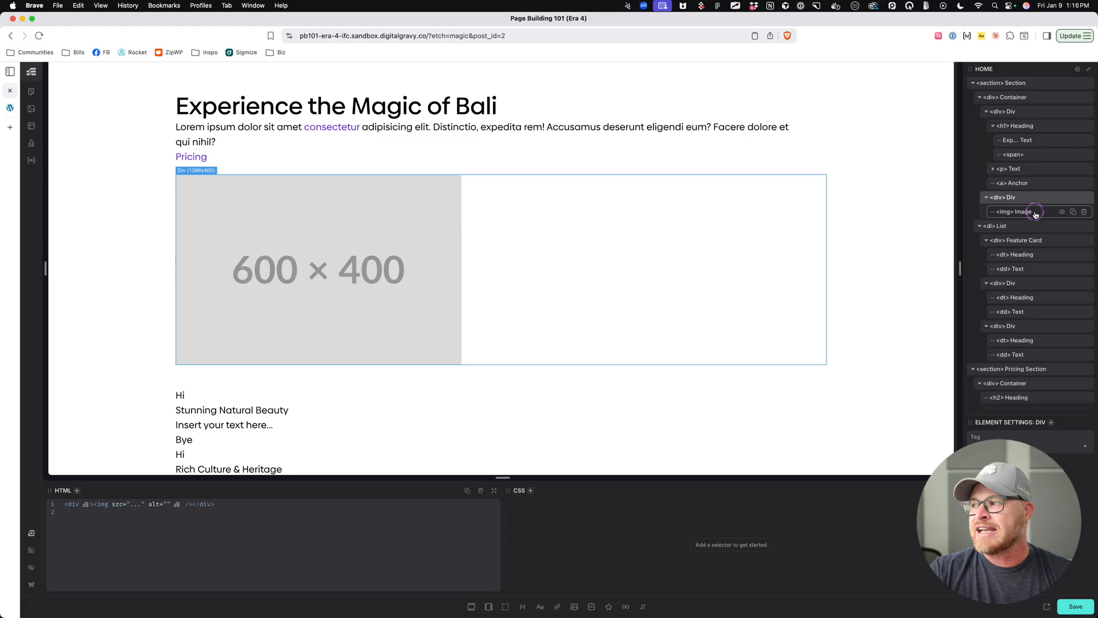
pyautogui.click(1083, 211)
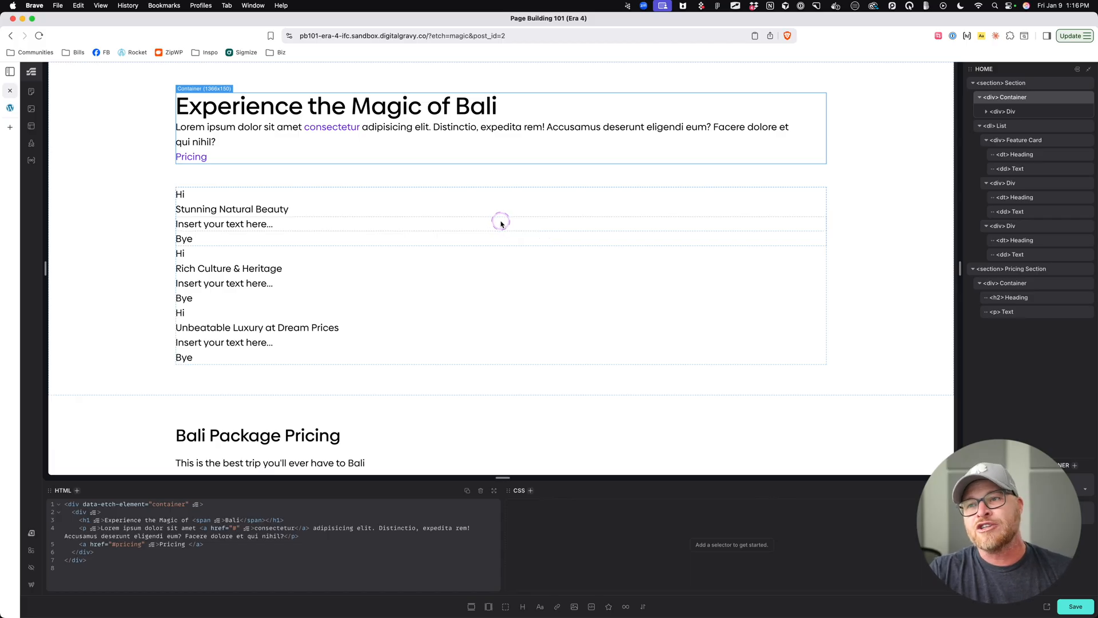
pyautogui.moveTo(523, 295)
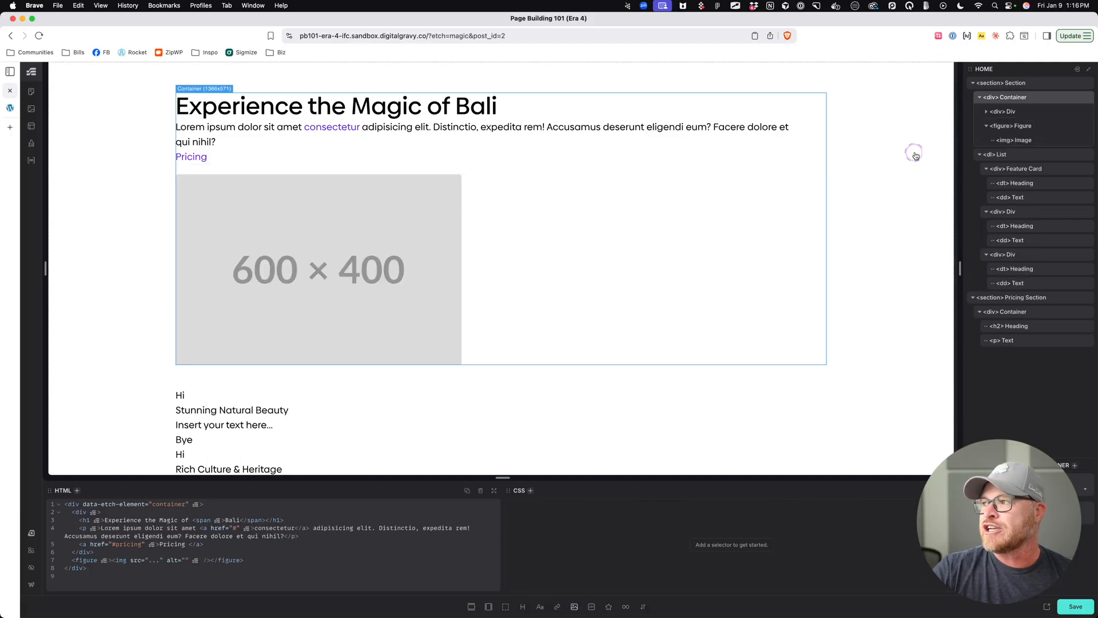
pyautogui.click(1012, 139)
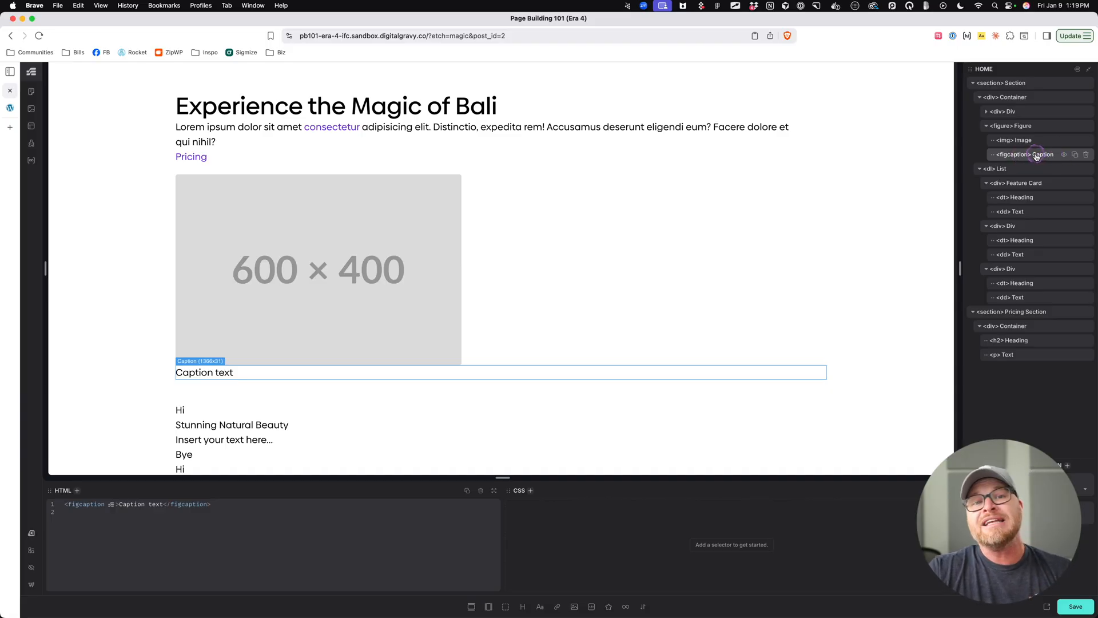
# - Delete the figcaption from the hero figure and select the figure element
pyautogui.click(1013, 139)
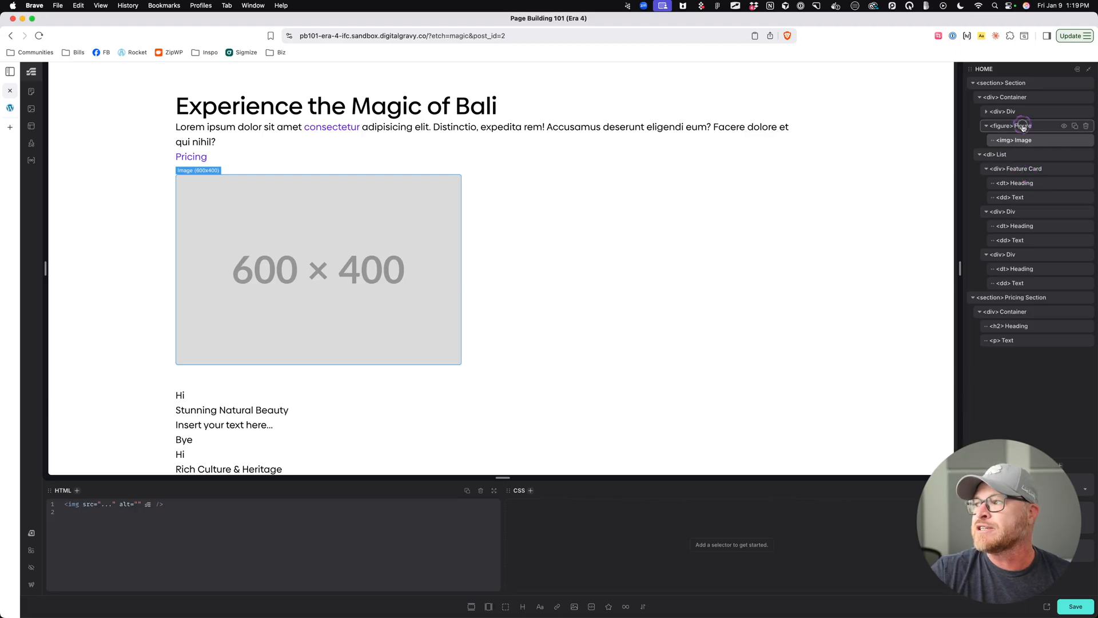
pyautogui.click(1021, 125)
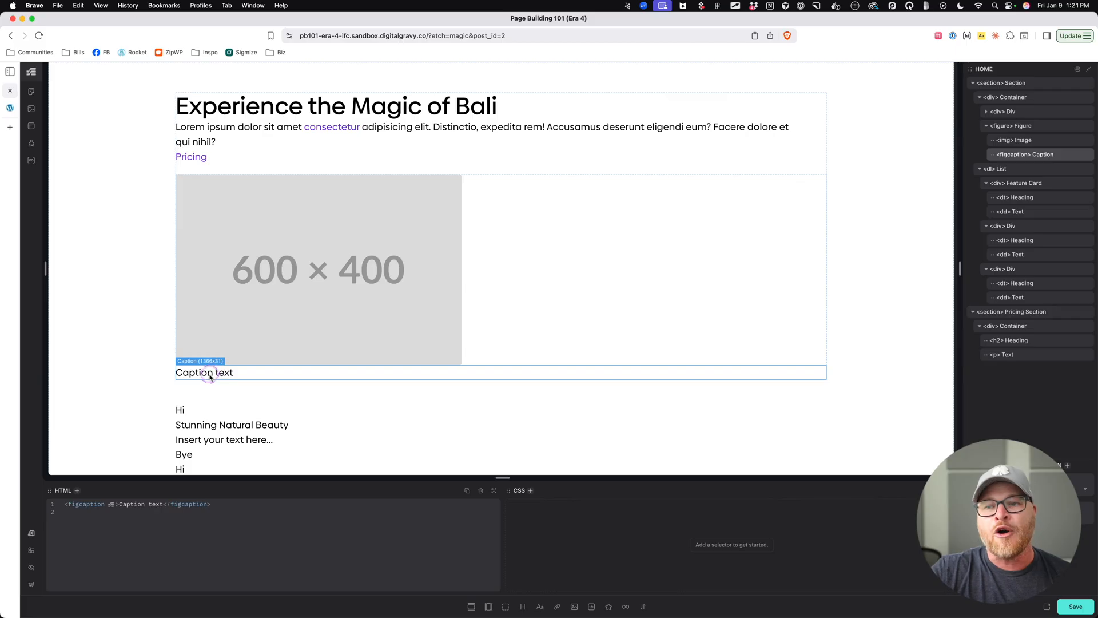
pyautogui.moveTo(203, 350)
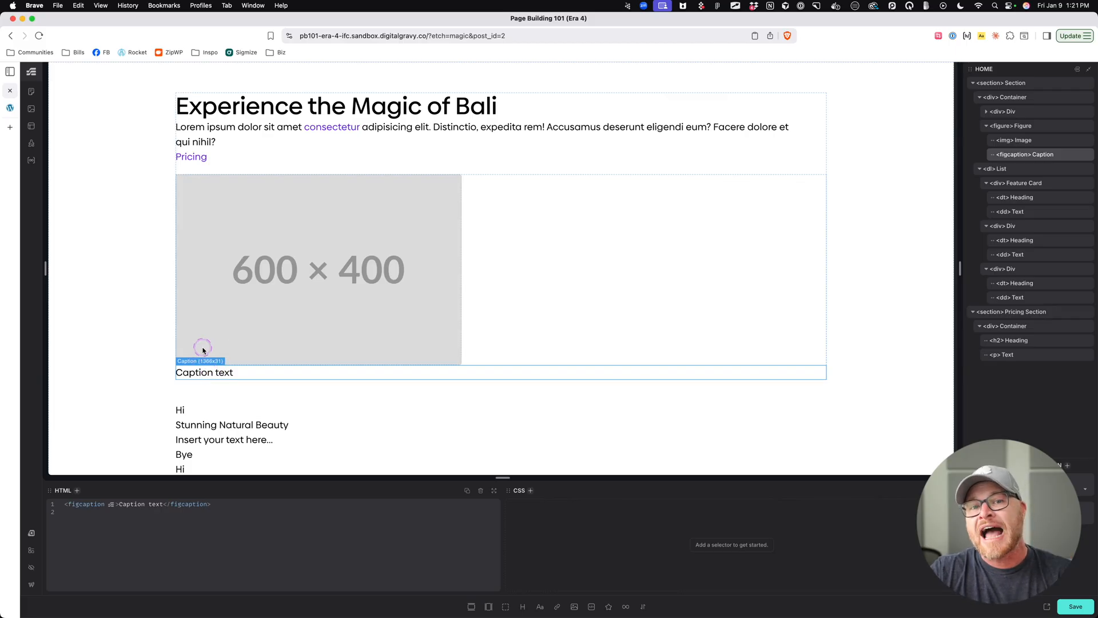
pyautogui.moveTo(404, 349)
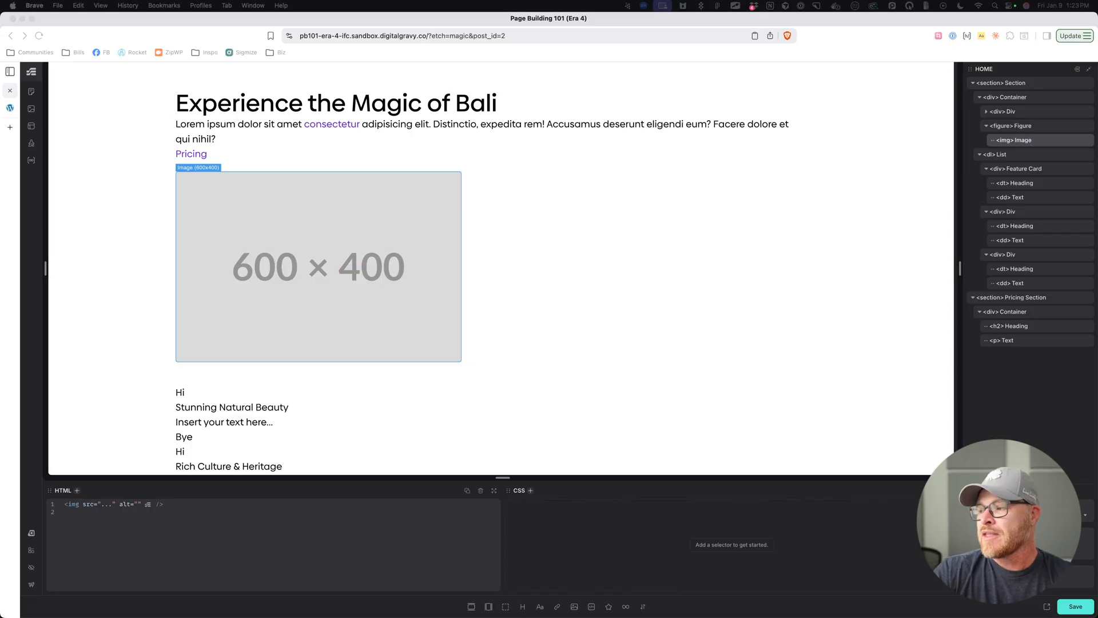
# - Swap the 600×400 placeholder for bali.webp from the media library
pyautogui.click(318, 266)
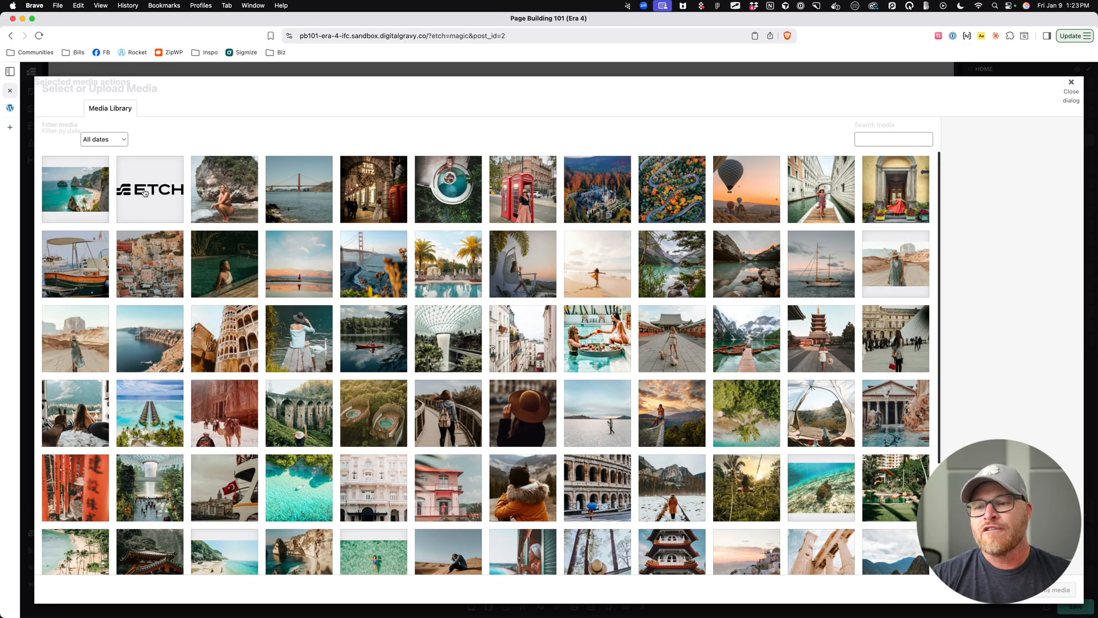
pyautogui.click(74, 189)
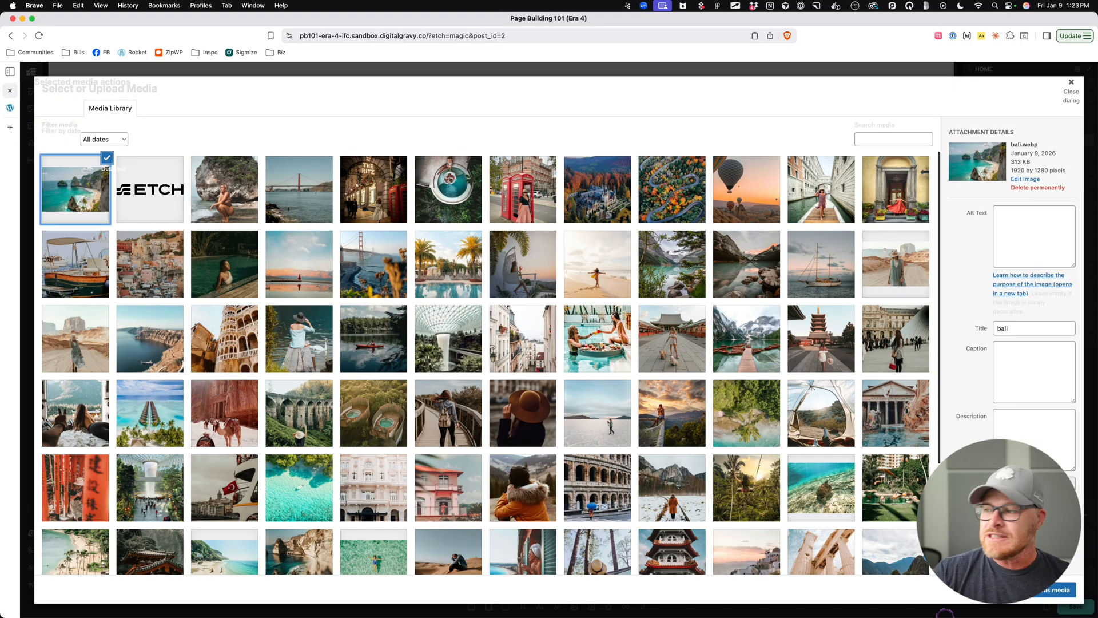
pyautogui.click(1058, 590)
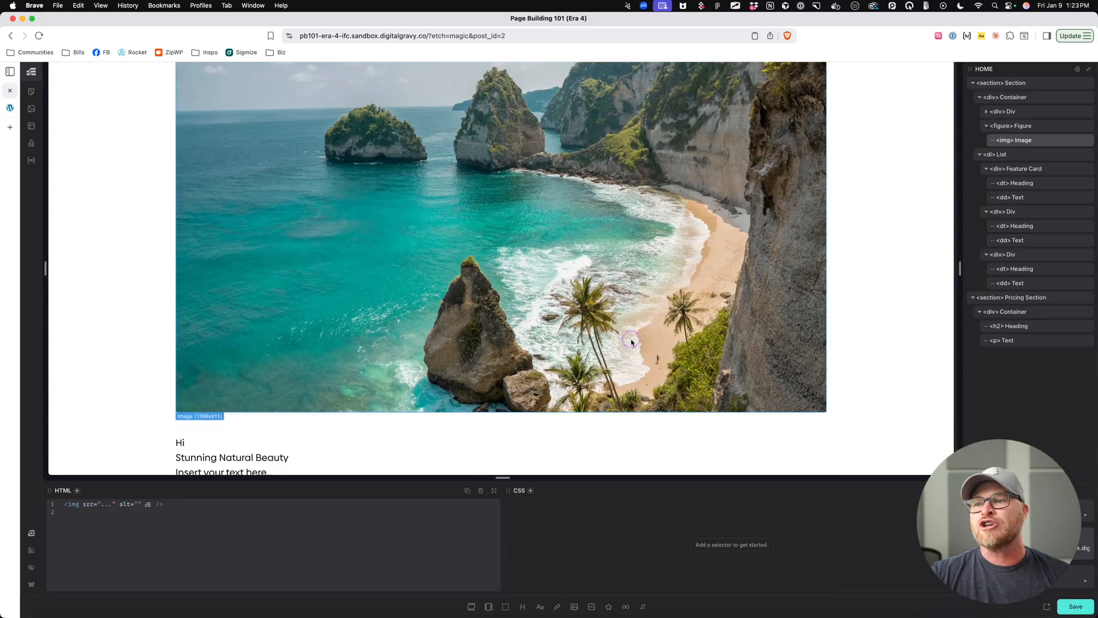
# - Scroll the canvas to view the Bali photo beneath the hero heading
pyautogui.scroll(-3)
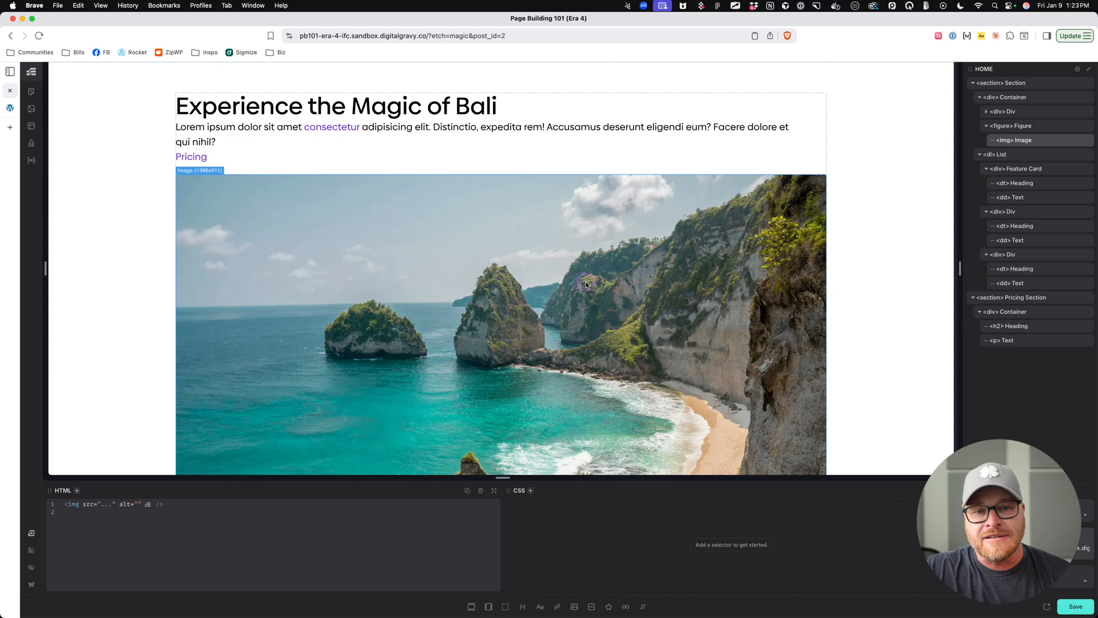
pyautogui.scroll(-3)
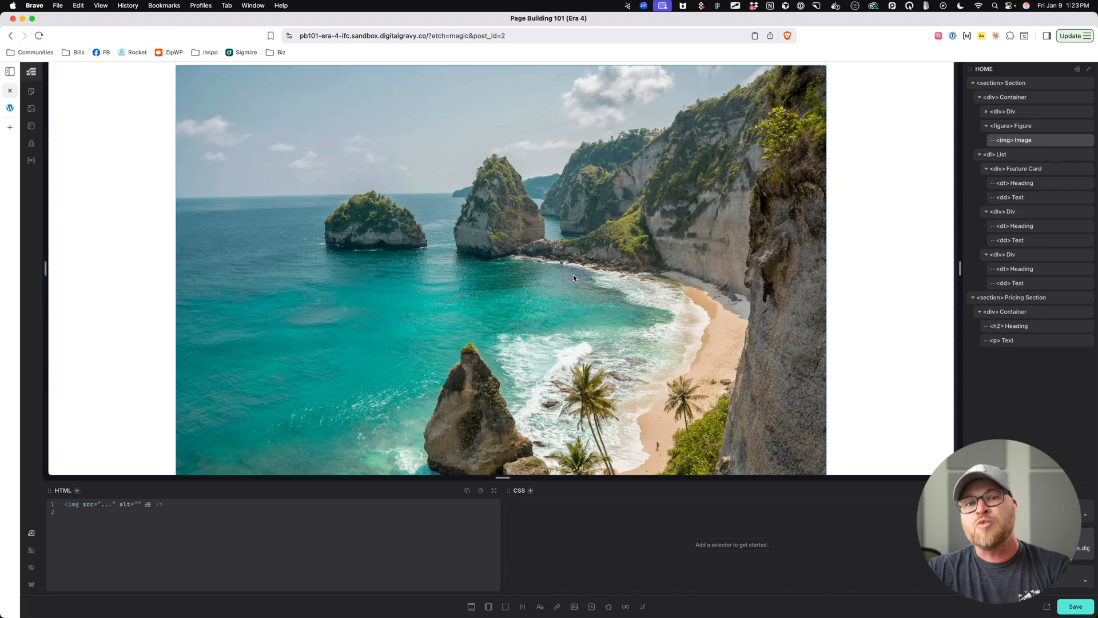
pyautogui.moveTo(574, 278)
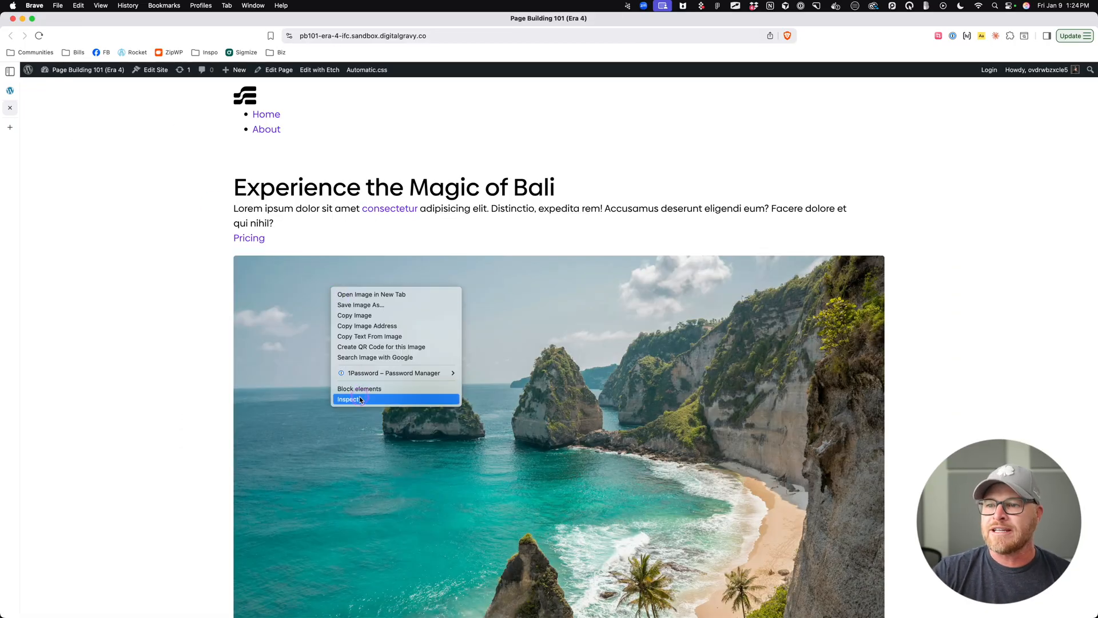
pyautogui.click(349, 399)
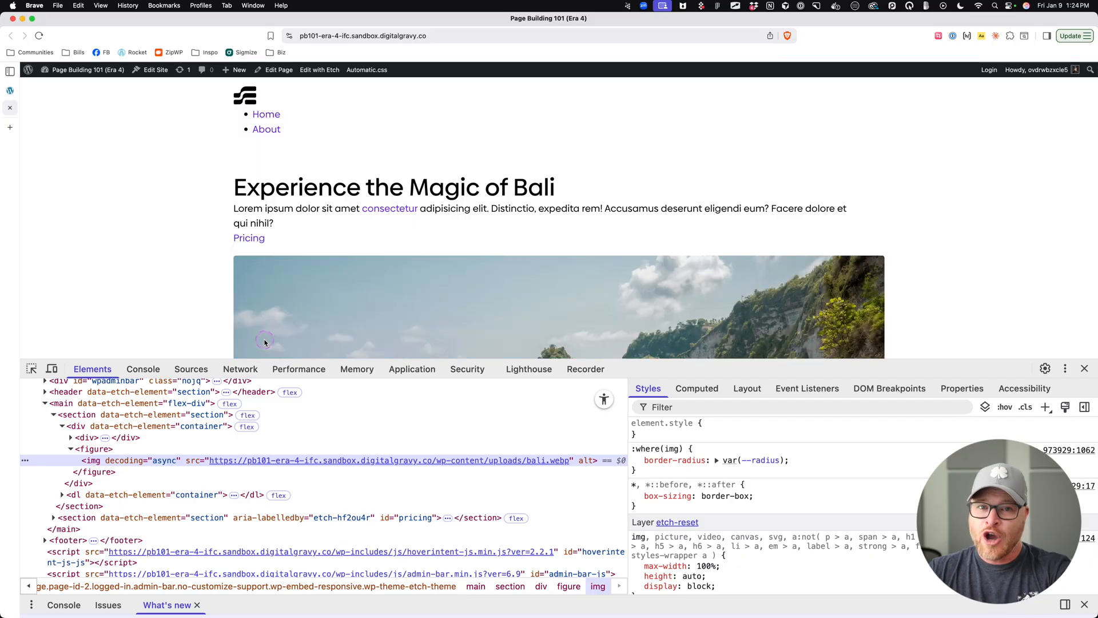
pyautogui.moveTo(279, 335)
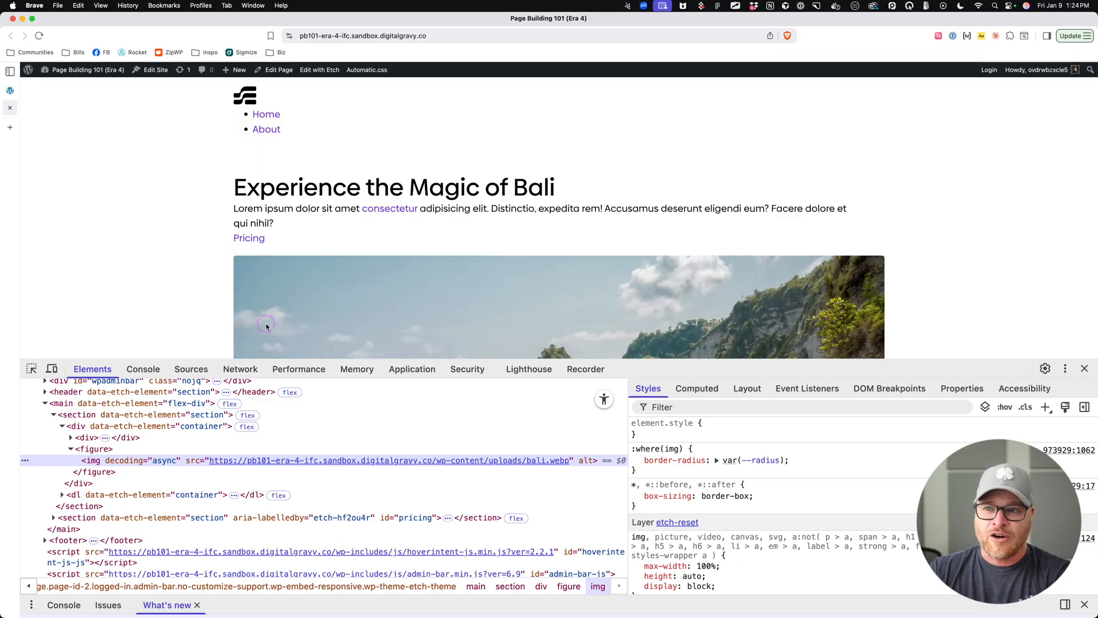
pyautogui.moveTo(310, 295)
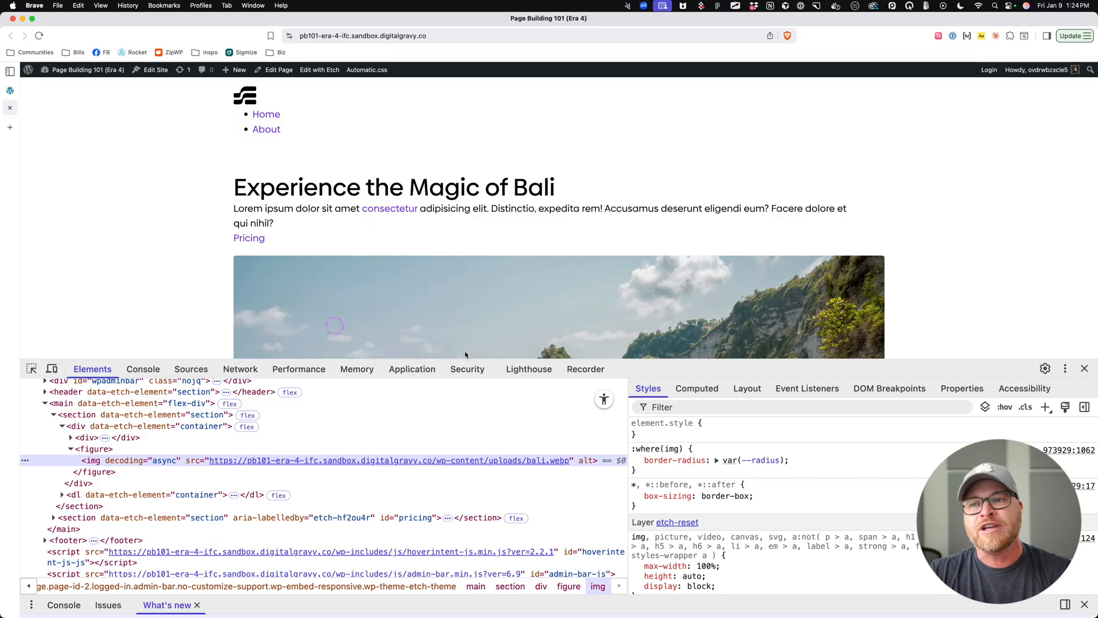
pyautogui.click(1084, 368)
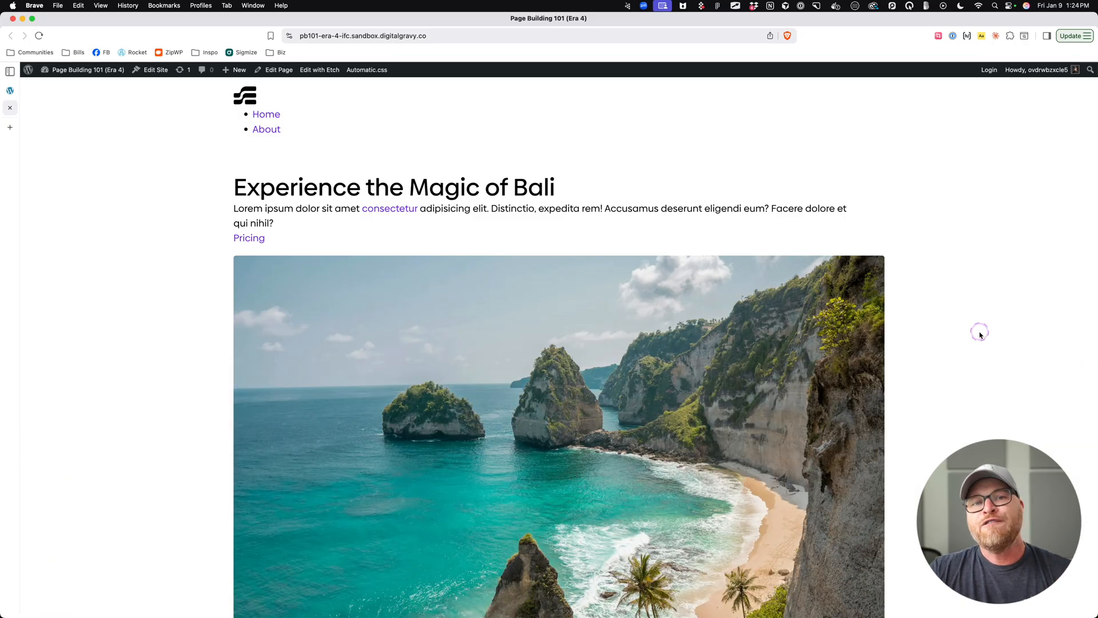
pyautogui.moveTo(973, 338)
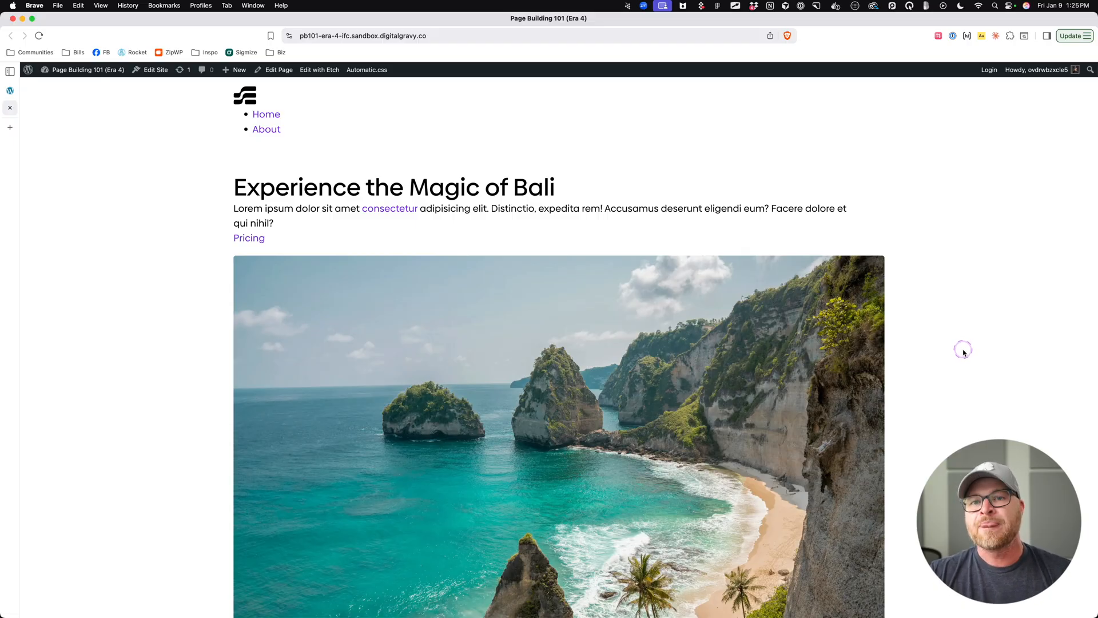
# - Scroll the front-end page, then return to the builder via Edit with Etch
pyautogui.scroll(-3)
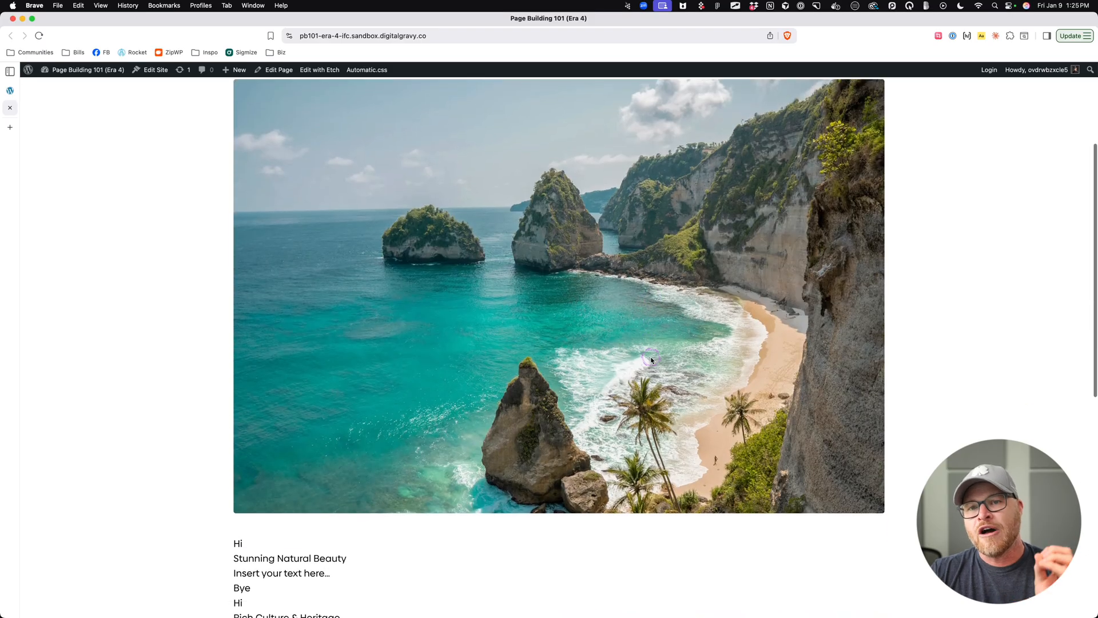
pyautogui.moveTo(237, 237)
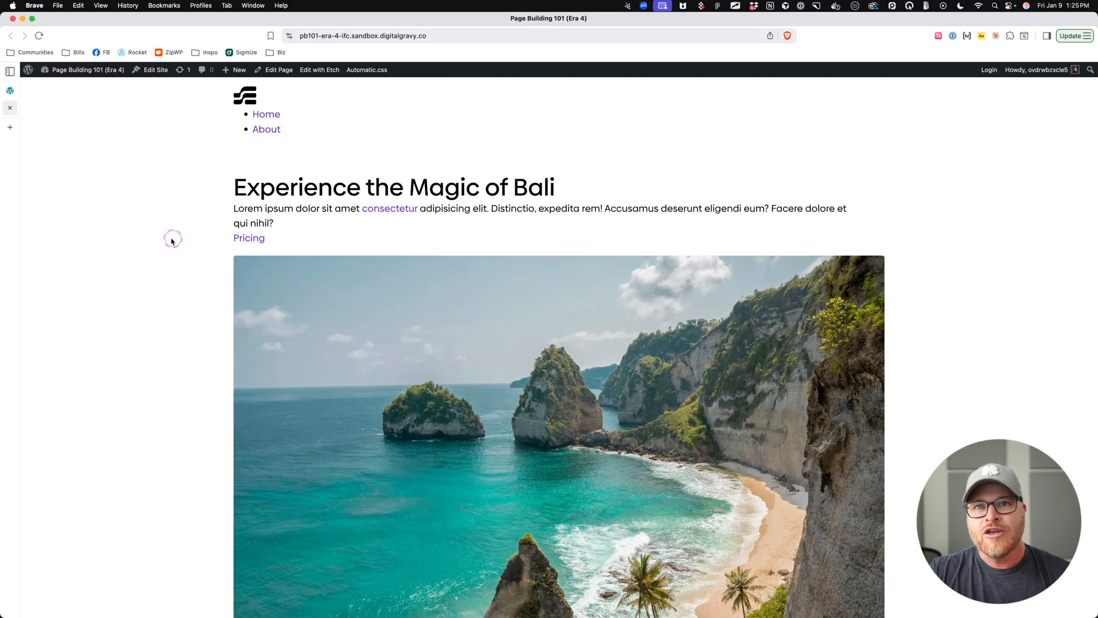
pyautogui.click(319, 69)
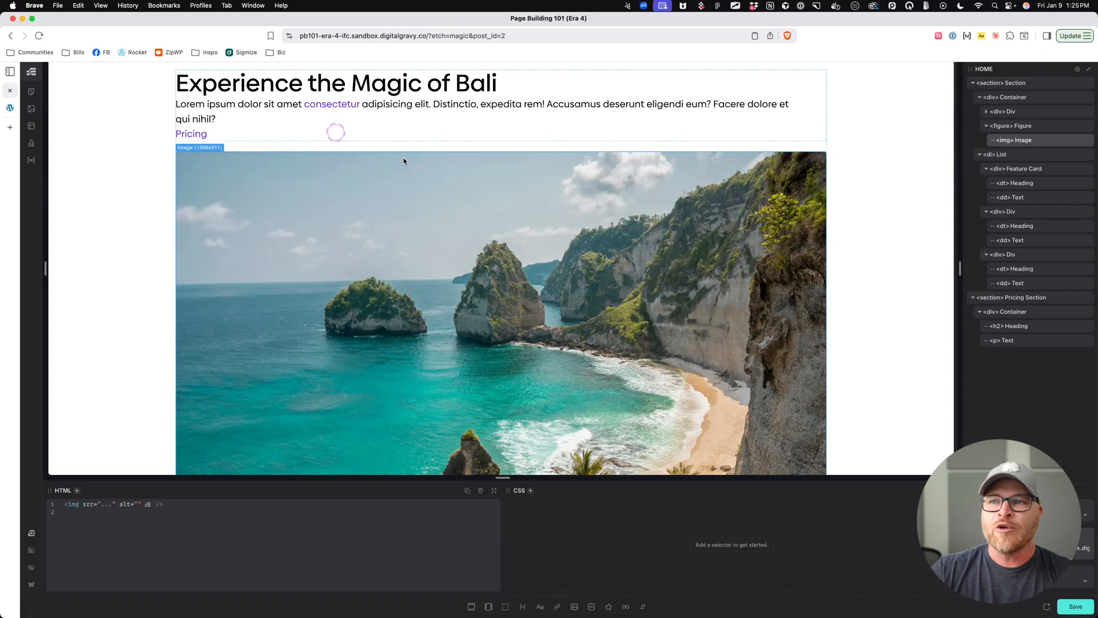
# - Check bali.webp's empty alt text in the media library, then close it
pyautogui.scroll(-3)
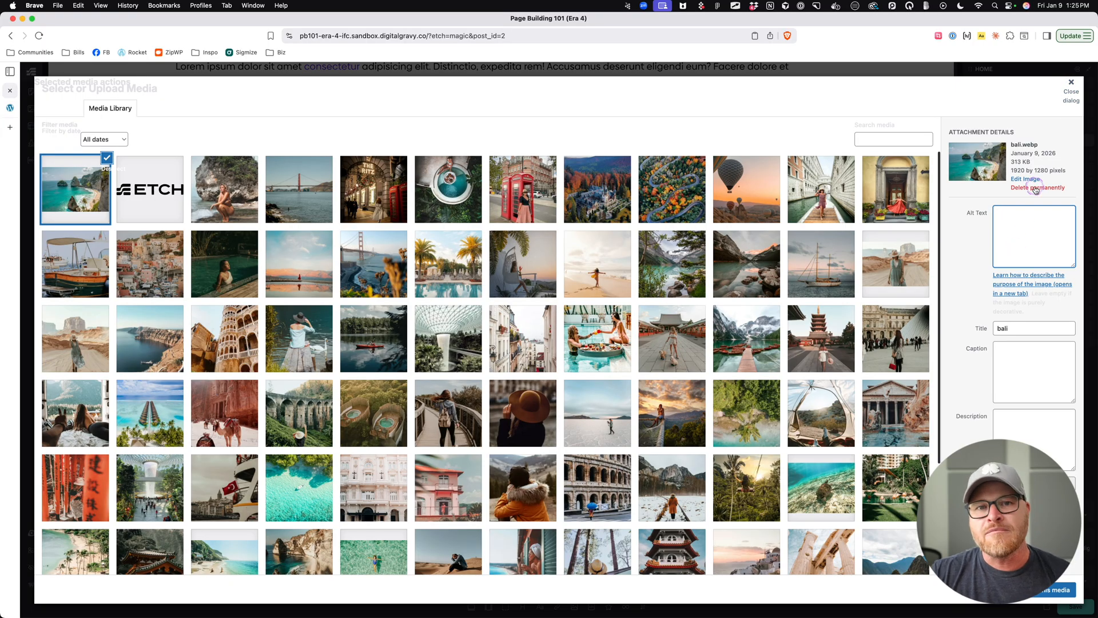
pyautogui.click(1054, 589)
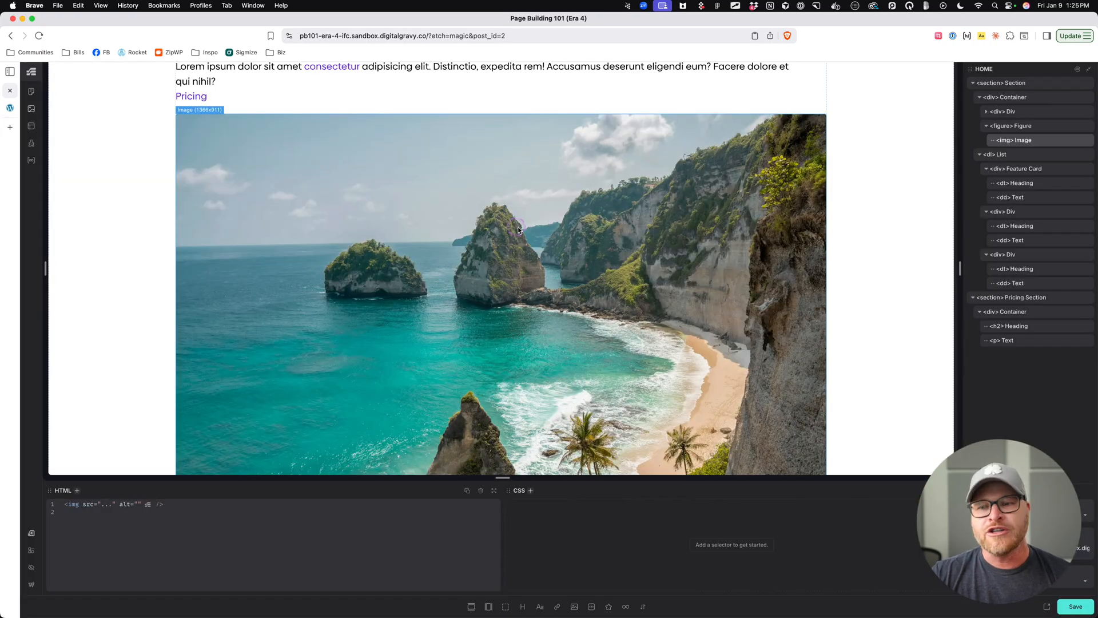
# - Set the Bali image's Size to 1536x1536 in its Image settings
pyautogui.click(518, 229)
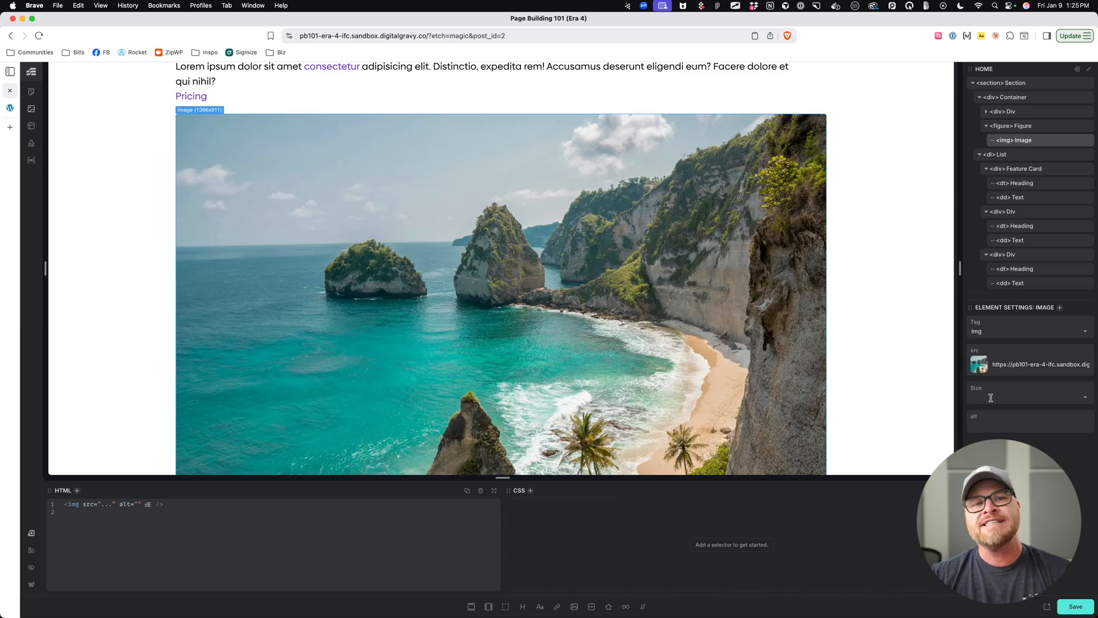
pyautogui.click(1029, 397)
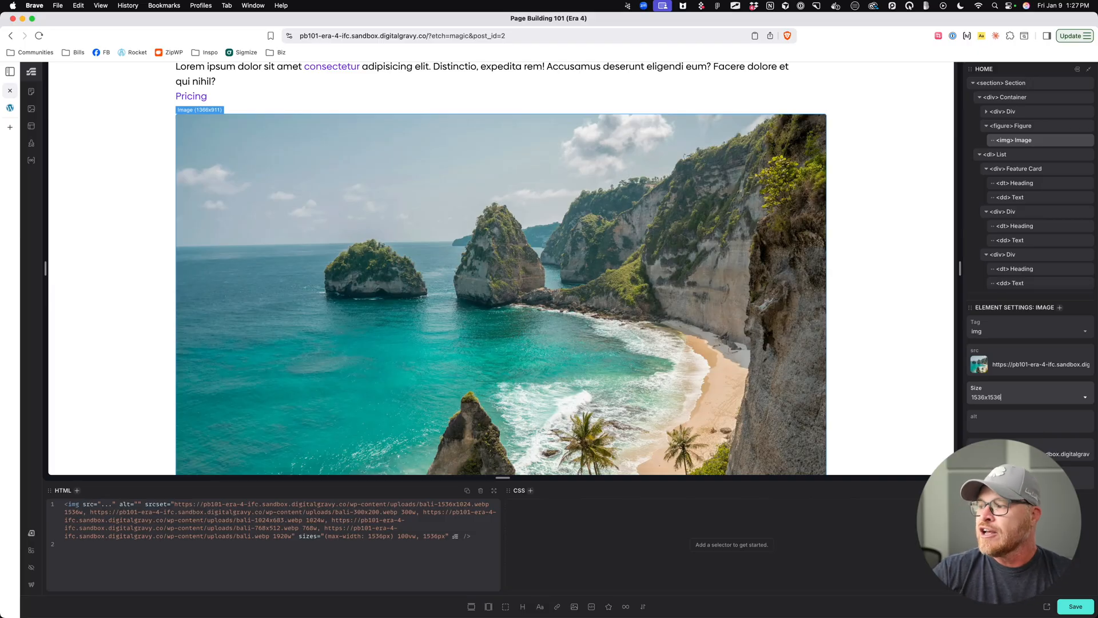
# - Add alt="Beach shoreline in Bali Indonesia" to the hero image
pyautogui.click(1029, 425)
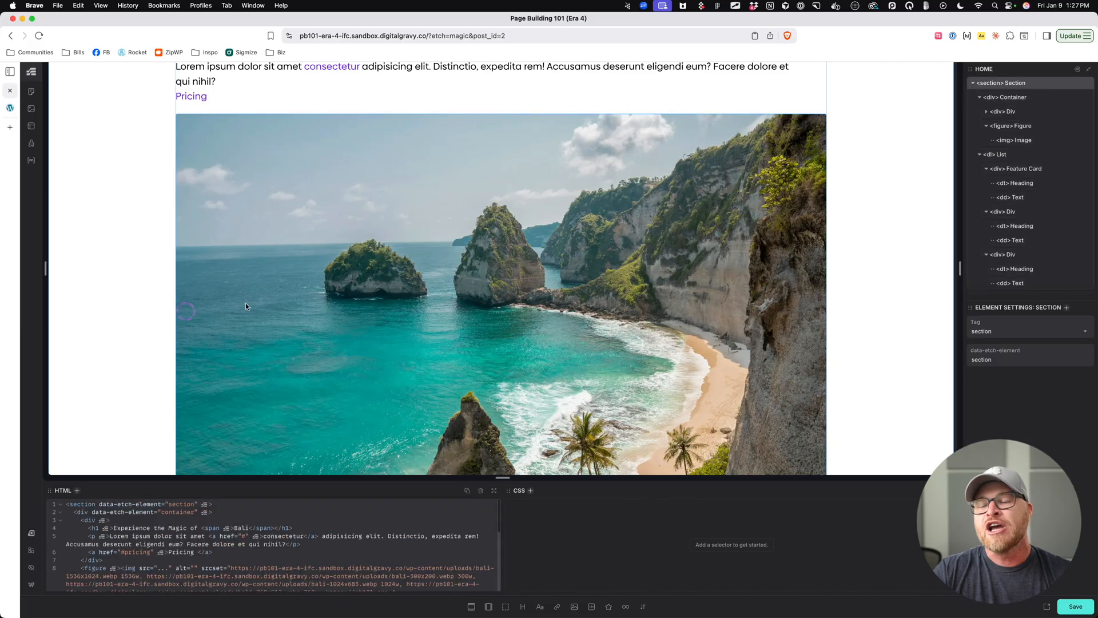
pyautogui.click(313, 301)
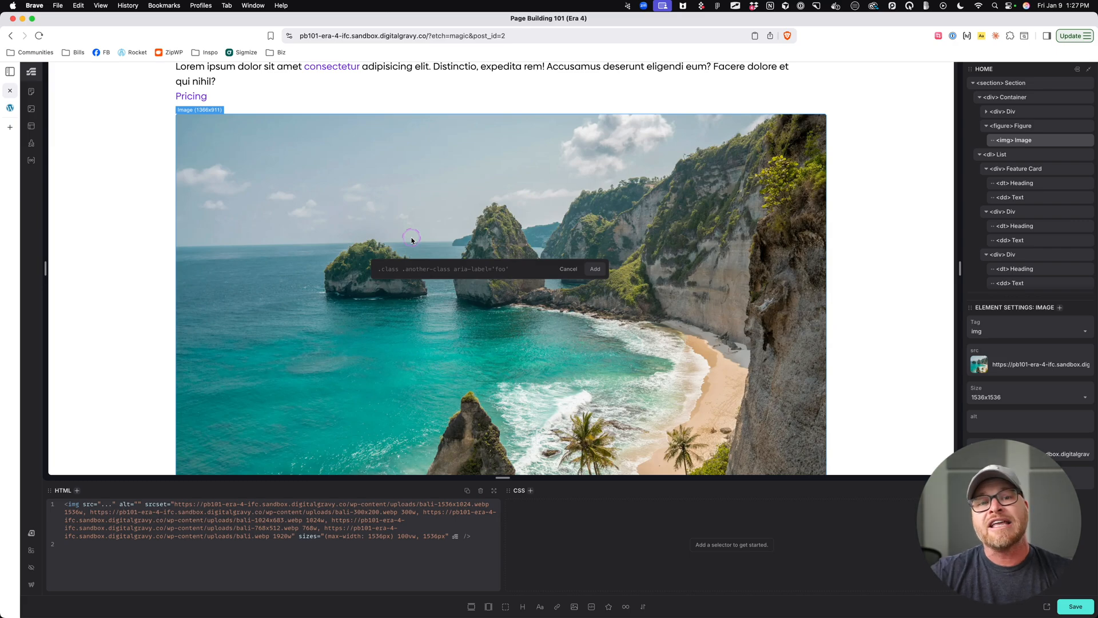
pyautogui.moveTo(412, 240)
pyautogui.write('alt="')
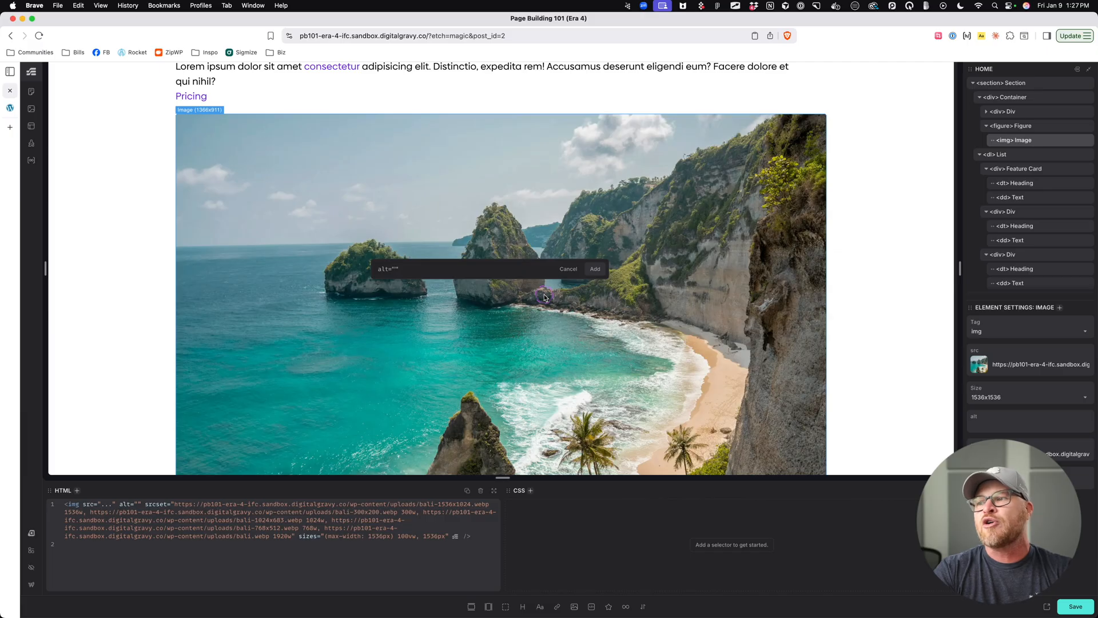
pyautogui.write('Beach shoreline in Bali')
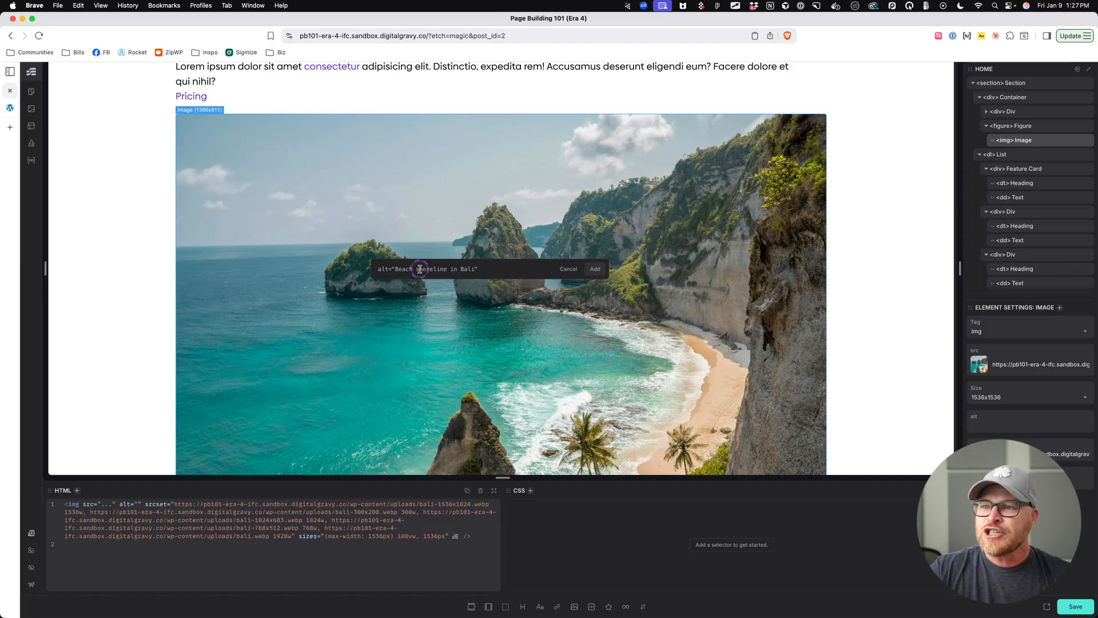
pyautogui.moveTo(440, 331)
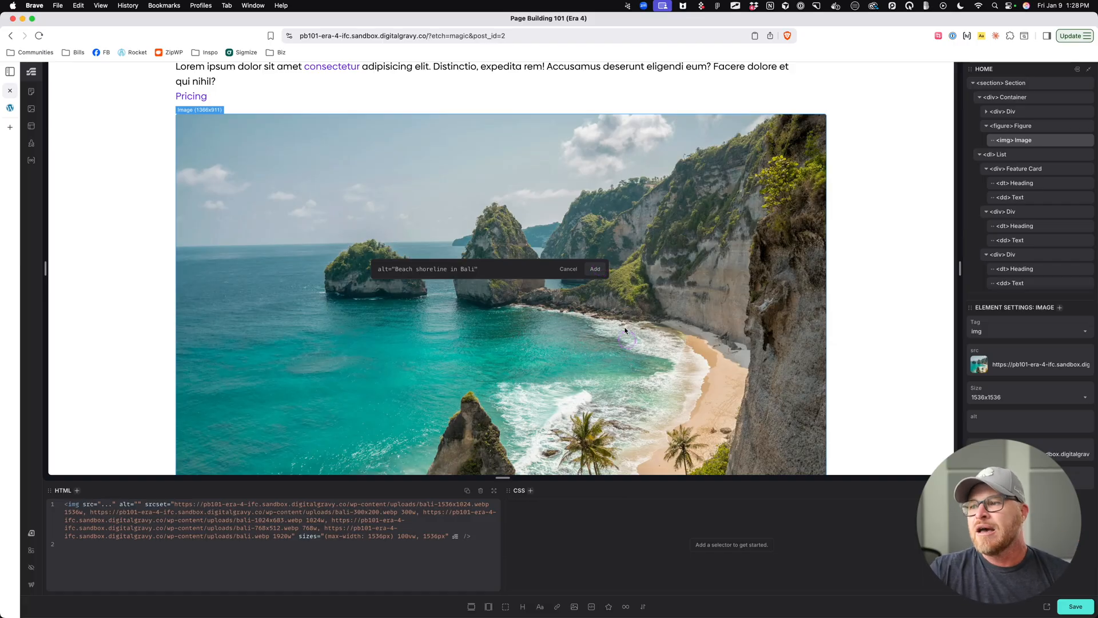
pyautogui.moveTo(758, 440)
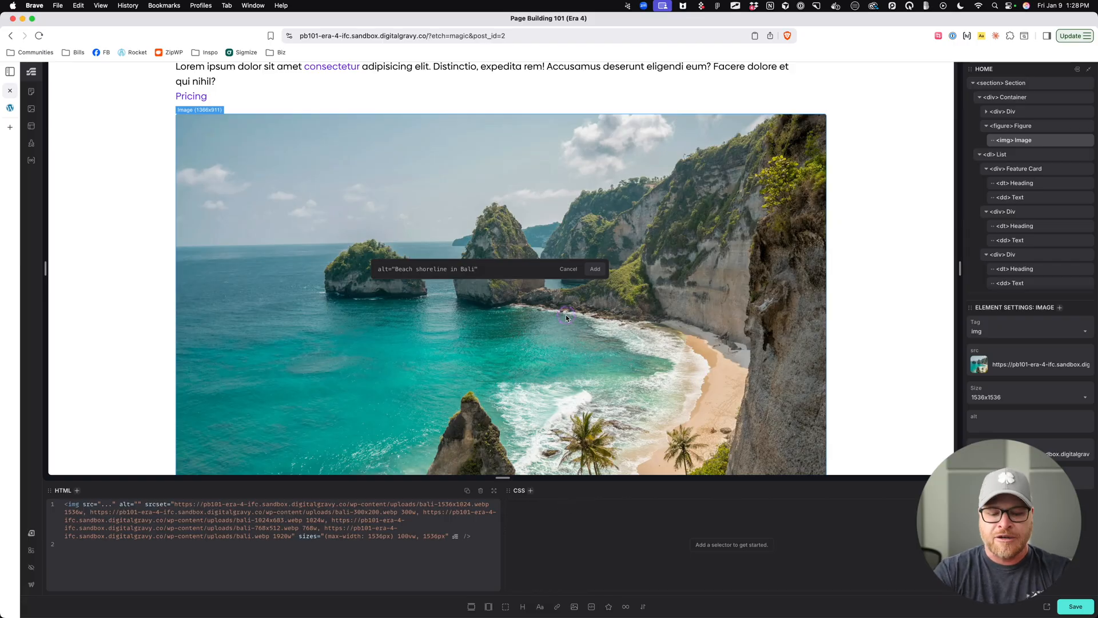
pyautogui.write('Indonesia')
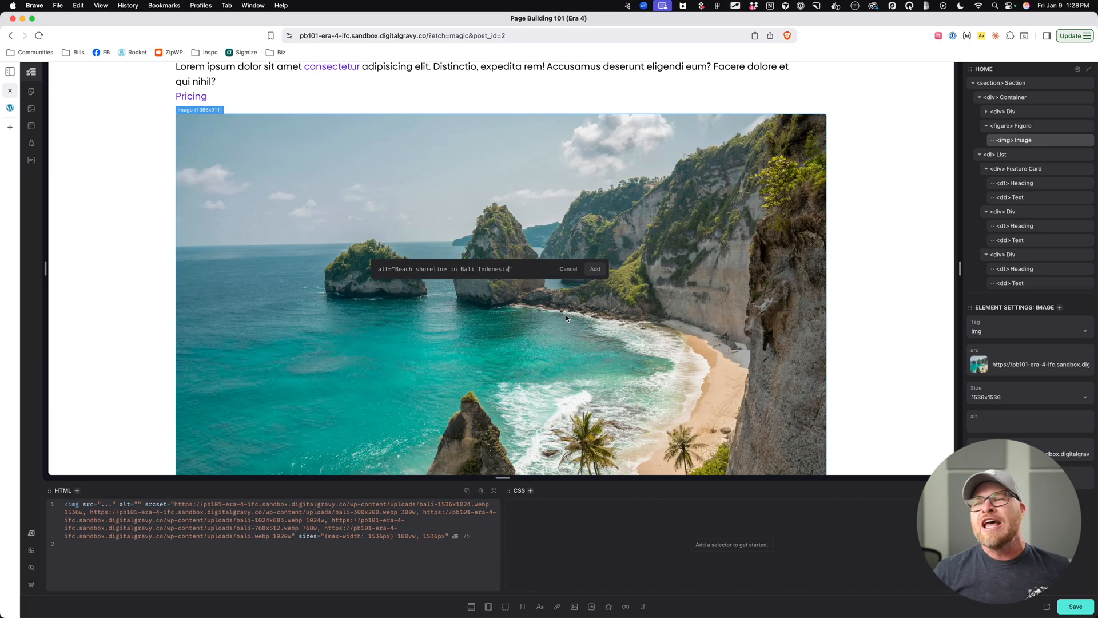
pyautogui.click(595, 268)
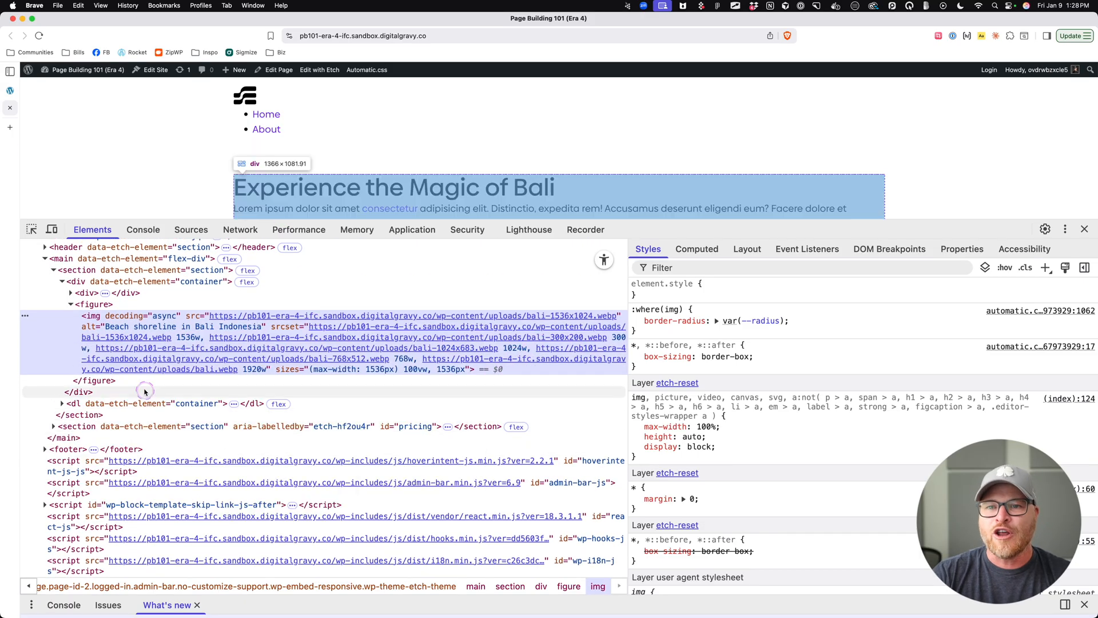
pyautogui.moveTo(125, 326)
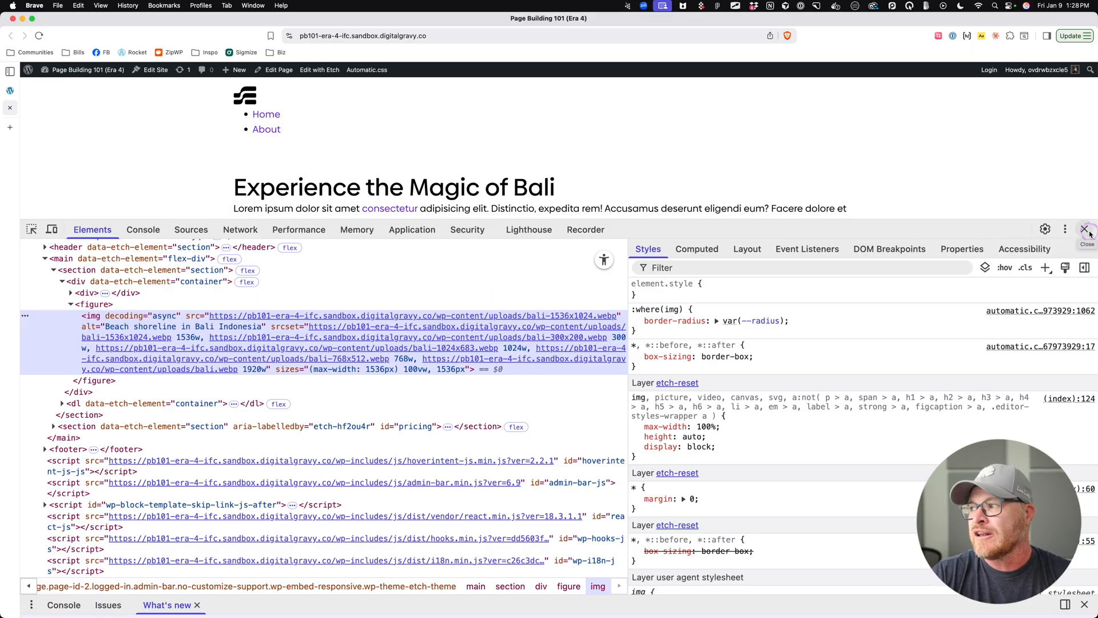
# - Close DevTools and scroll the live page to view the full Bali photo
pyautogui.click(1088, 229)
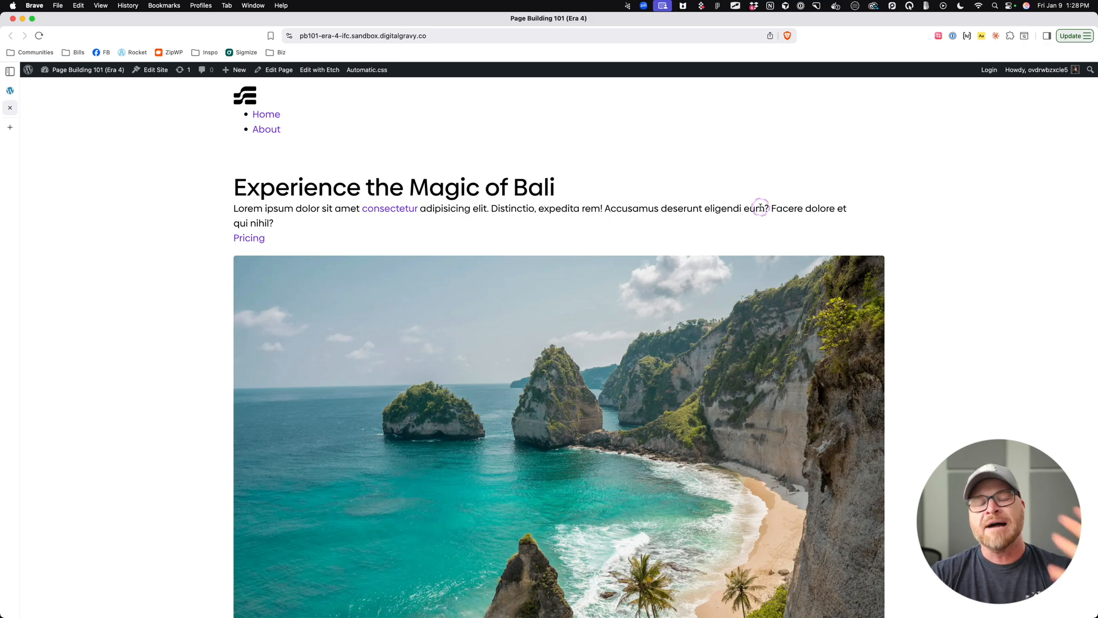
pyautogui.scroll(-3)
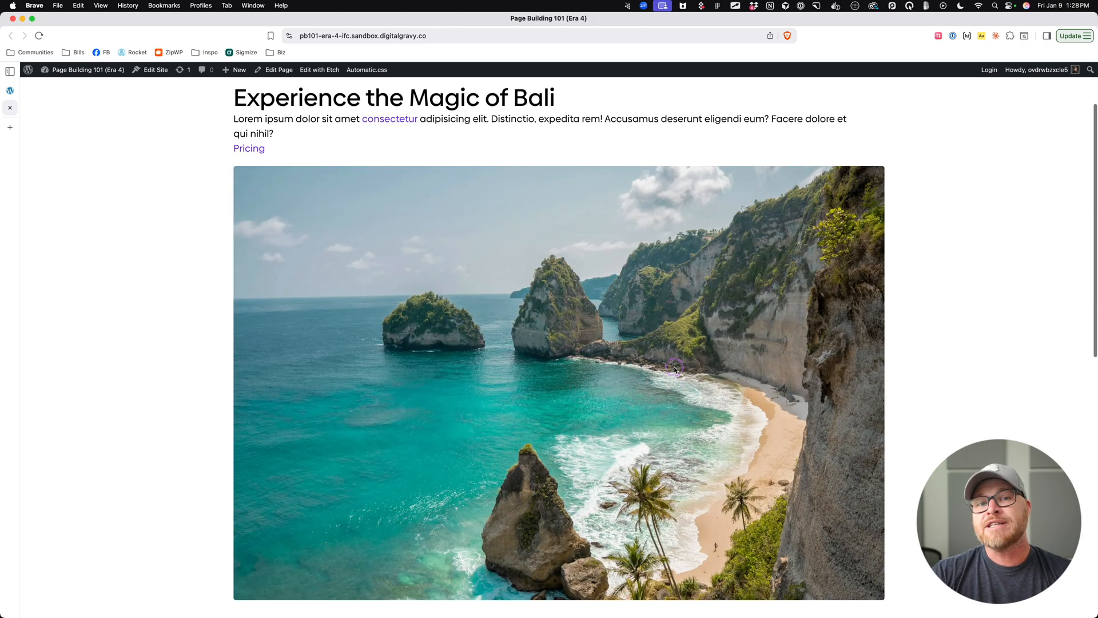